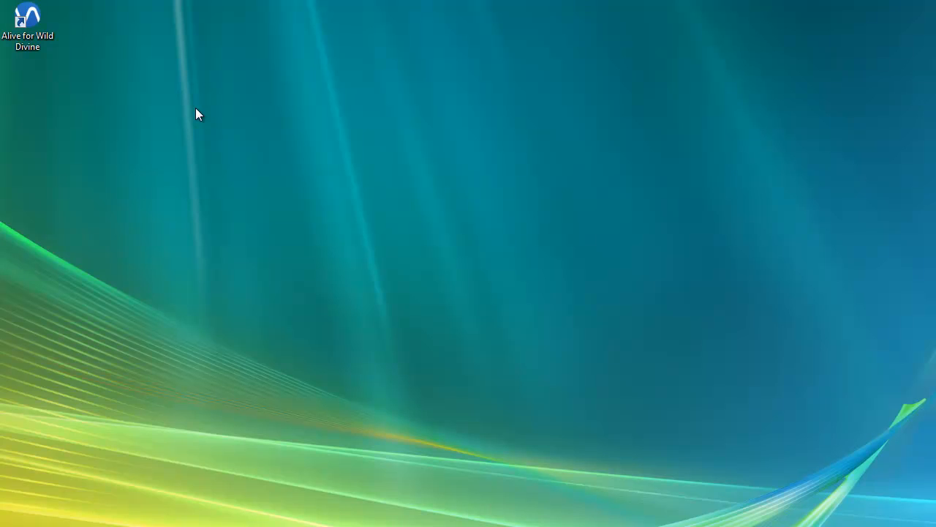
# Step: Launch the Alive biofeedback app from the desktop icon
pyautogui.doubleClick(27, 17)
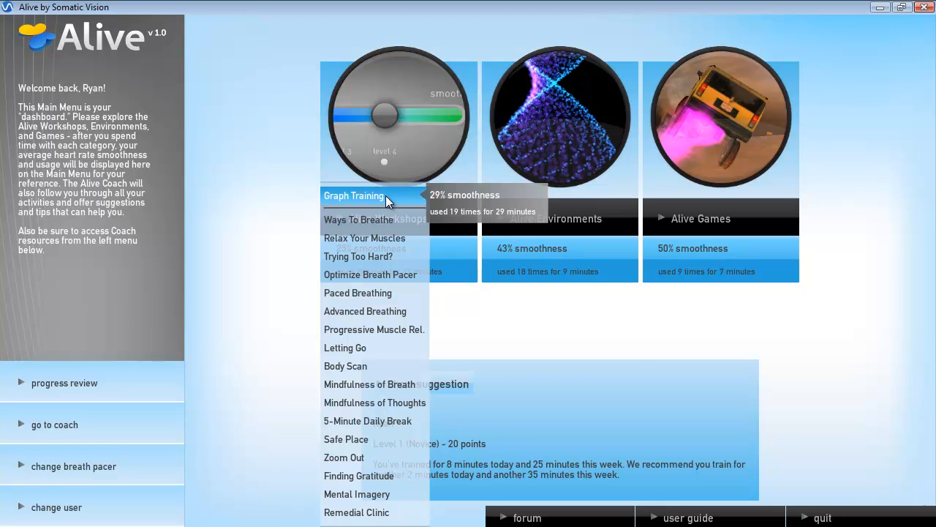
# Step: Enter Graph Training from the workshop list, showing pulse and heart rate graphs
pyautogui.click(354, 196)
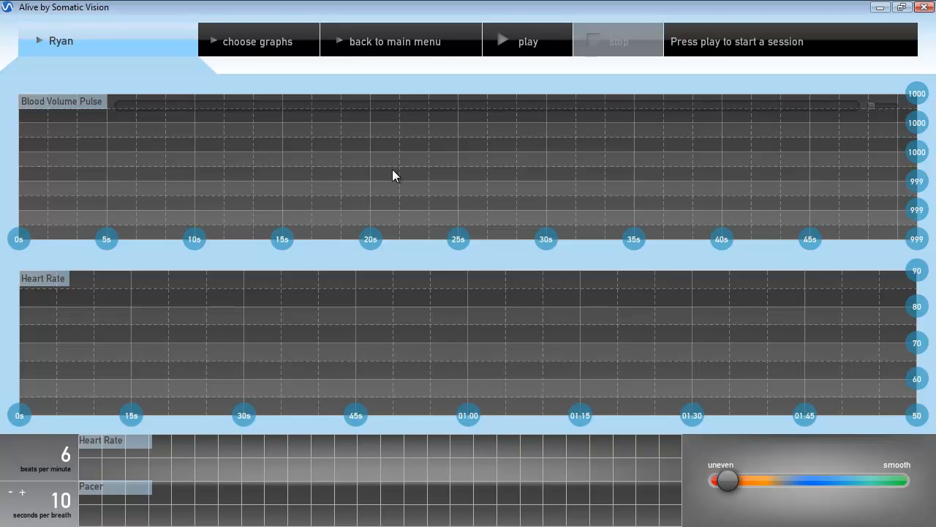
pyautogui.click(526, 41)
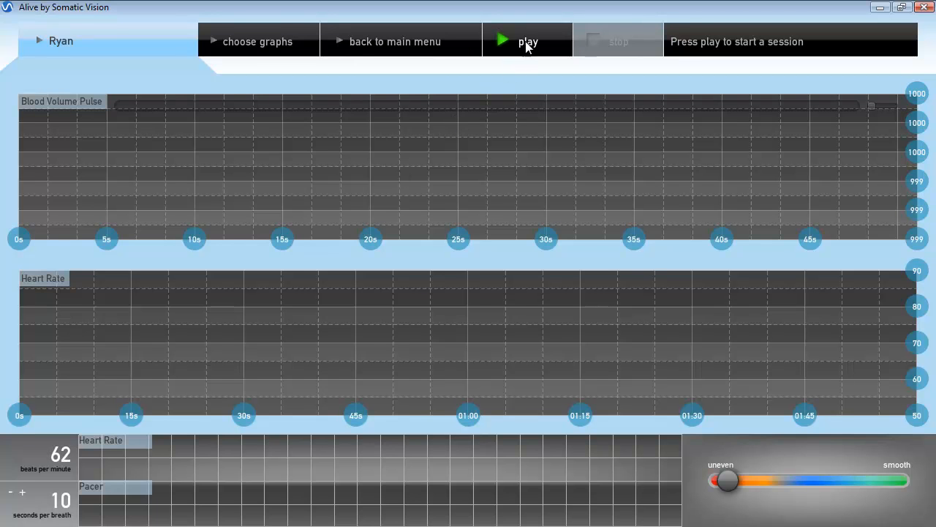
pyautogui.click(526, 41)
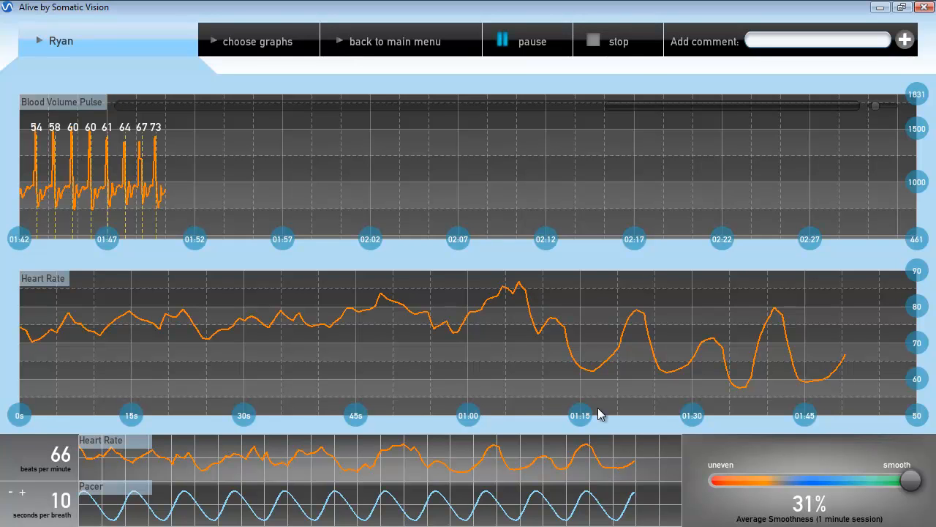
pyautogui.moveTo(810, 401)
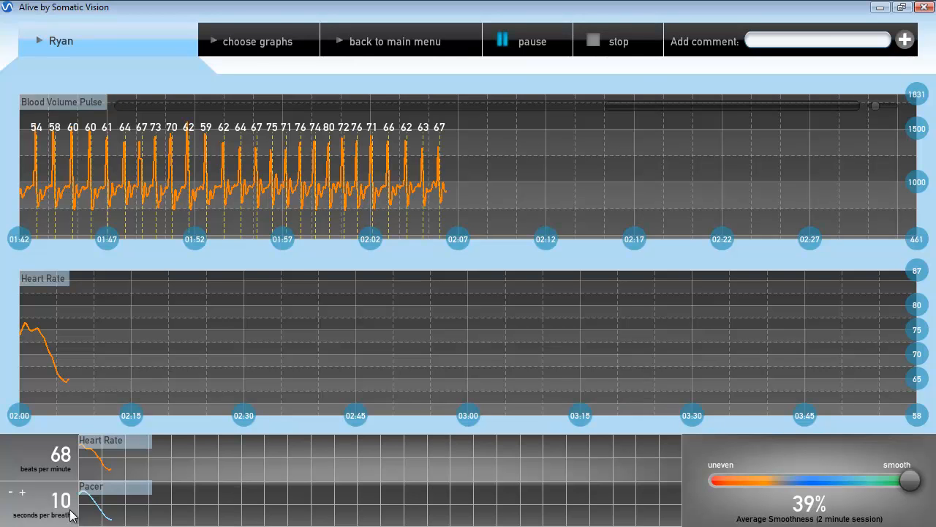
pyautogui.moveTo(503, 506)
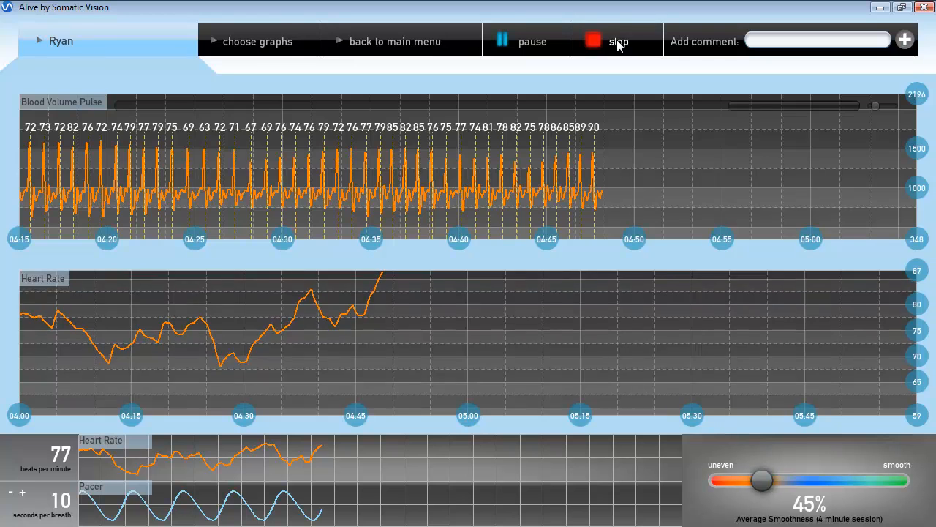
# Step: Stop the training session and return to the main menu, choosing Alive Environments next
pyautogui.click(617, 41)
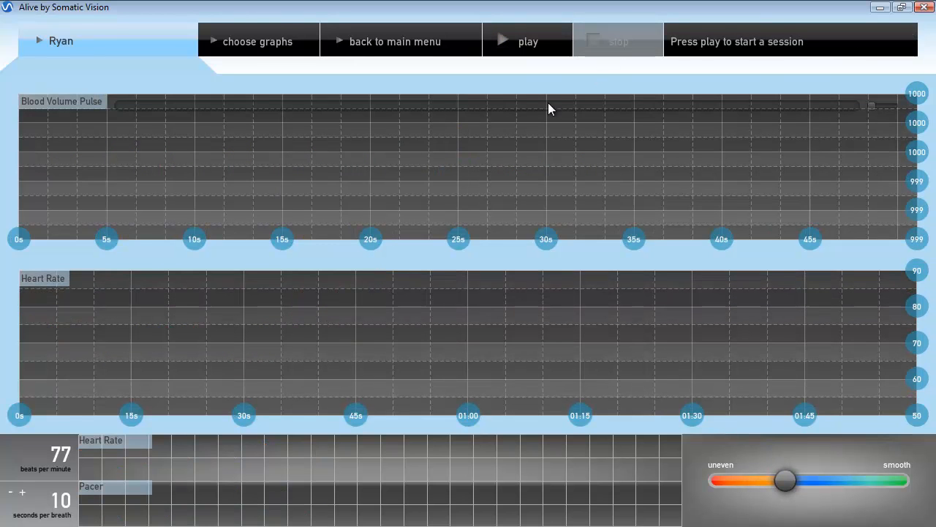
pyautogui.click(395, 41)
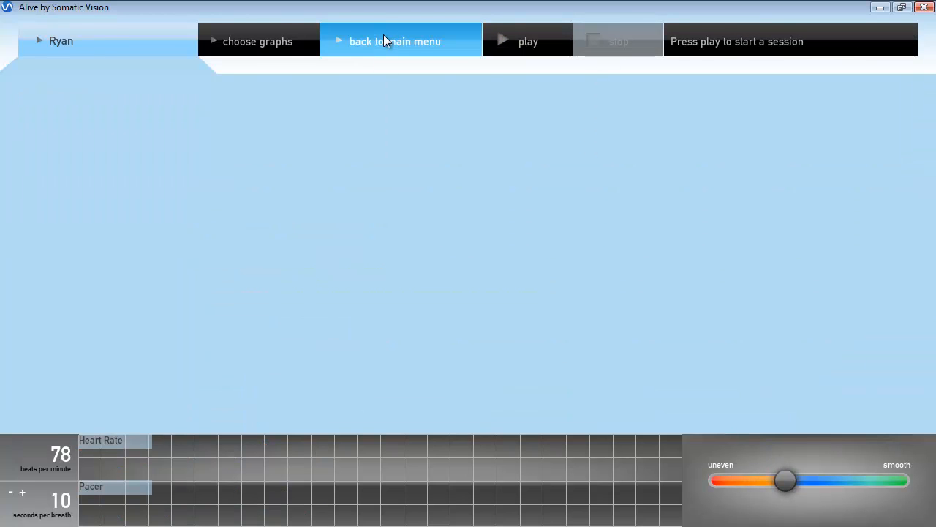
pyautogui.click(395, 41)
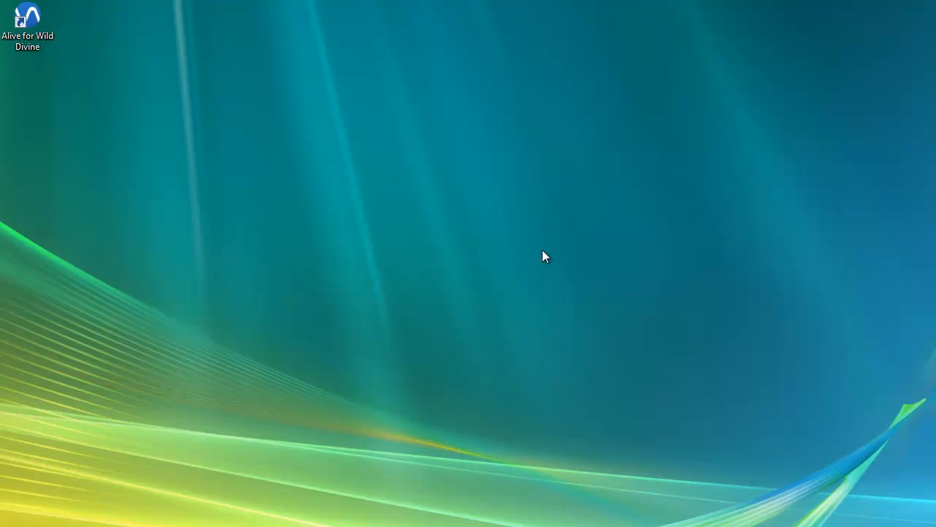
# Step: Run the Environments particle display full-screen, then return to the Alive main menu
pyautogui.doubleClick(26, 18)
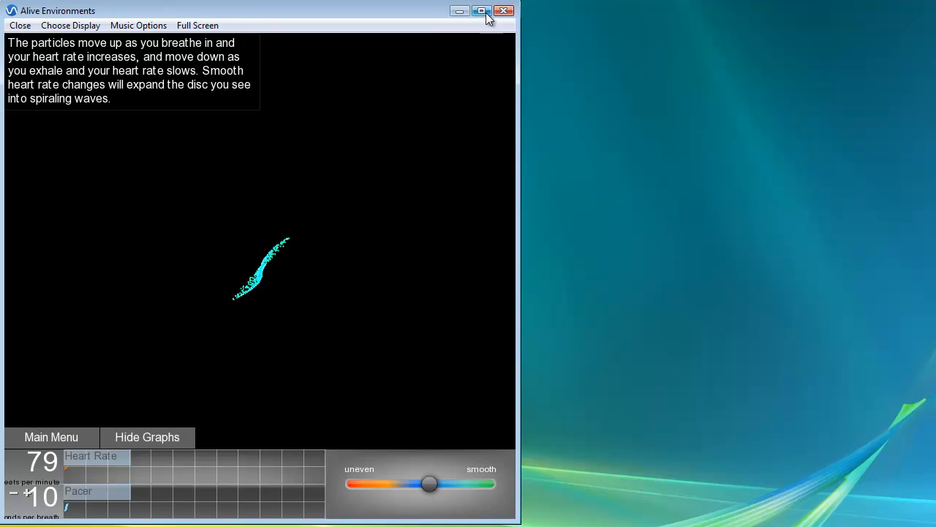
pyautogui.click(480, 10)
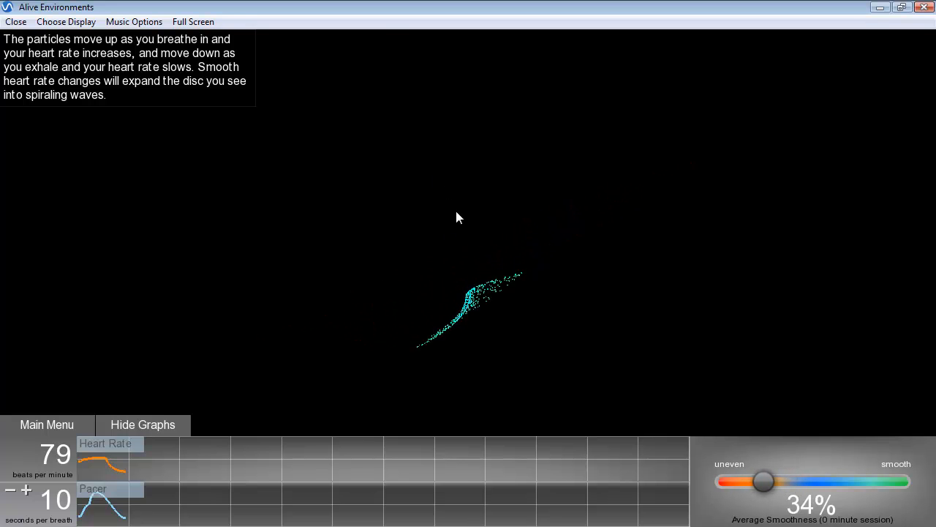
pyautogui.moveTo(764, 480); pyautogui.dragTo(798, 479)
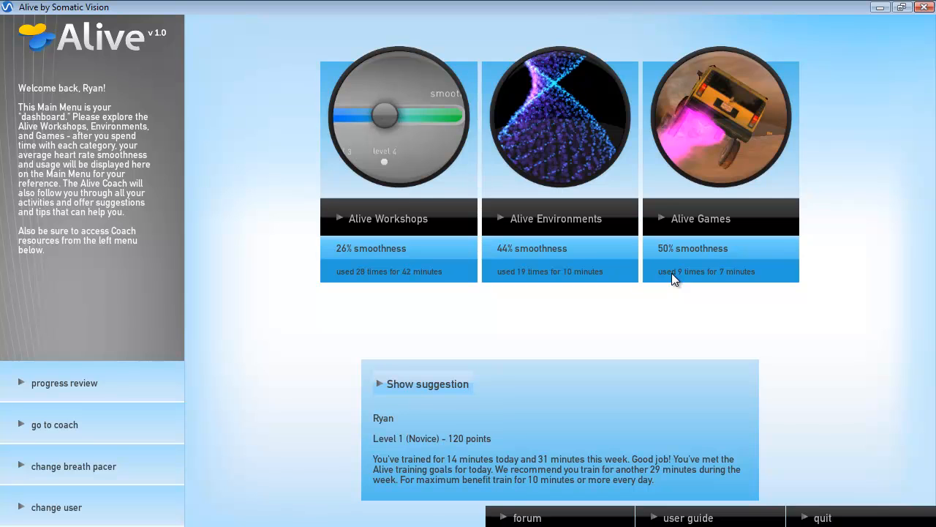
pyautogui.moveTo(702, 265)
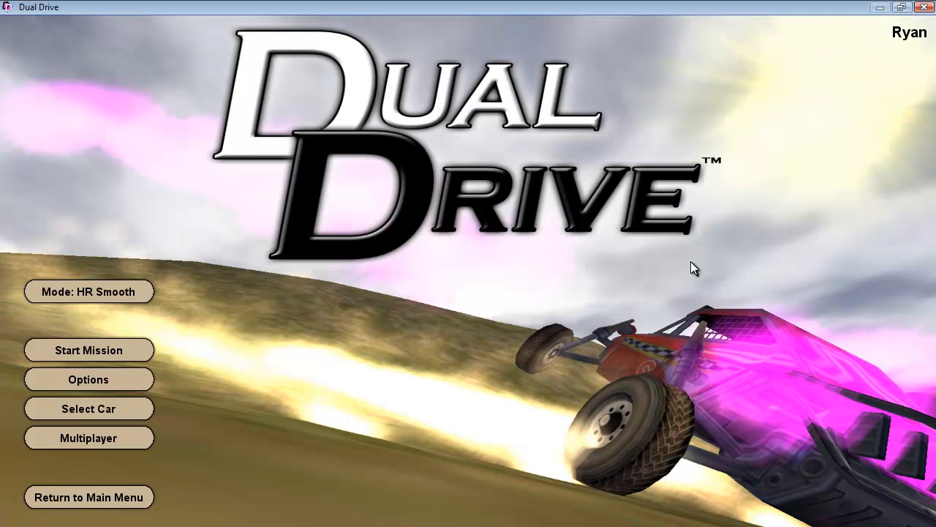
# Step: Select mission 3 - Aztec Swamp, confirm it, and begin the race once loaded
pyautogui.click(88, 350)
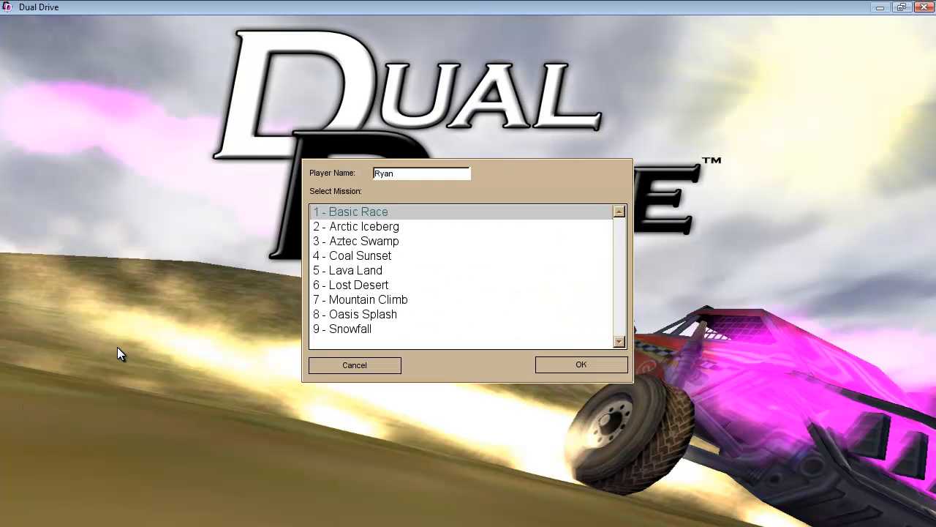
pyautogui.click(355, 240)
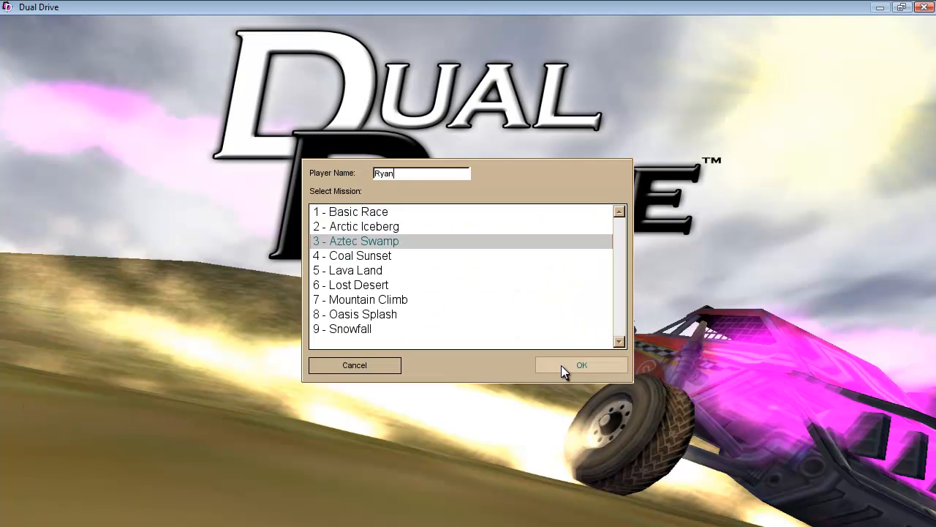
pyautogui.click(582, 365)
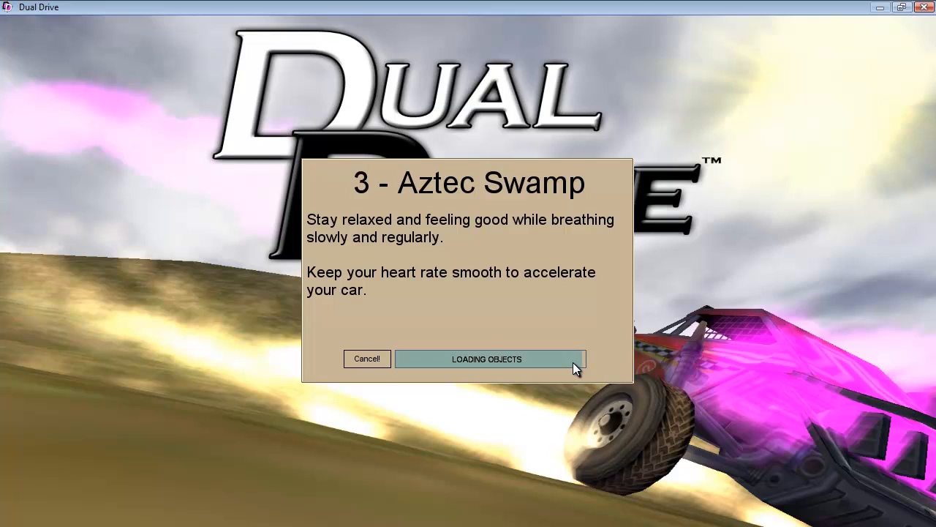
pyautogui.click(485, 358)
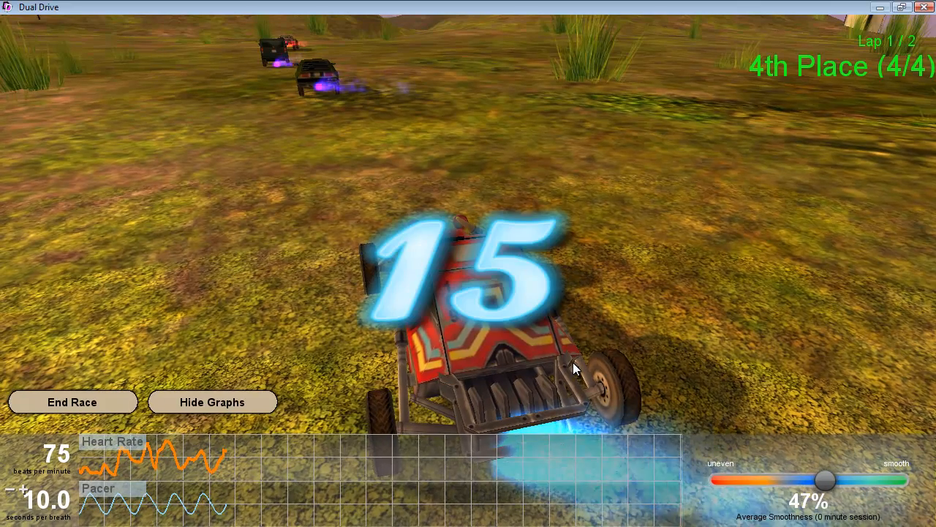